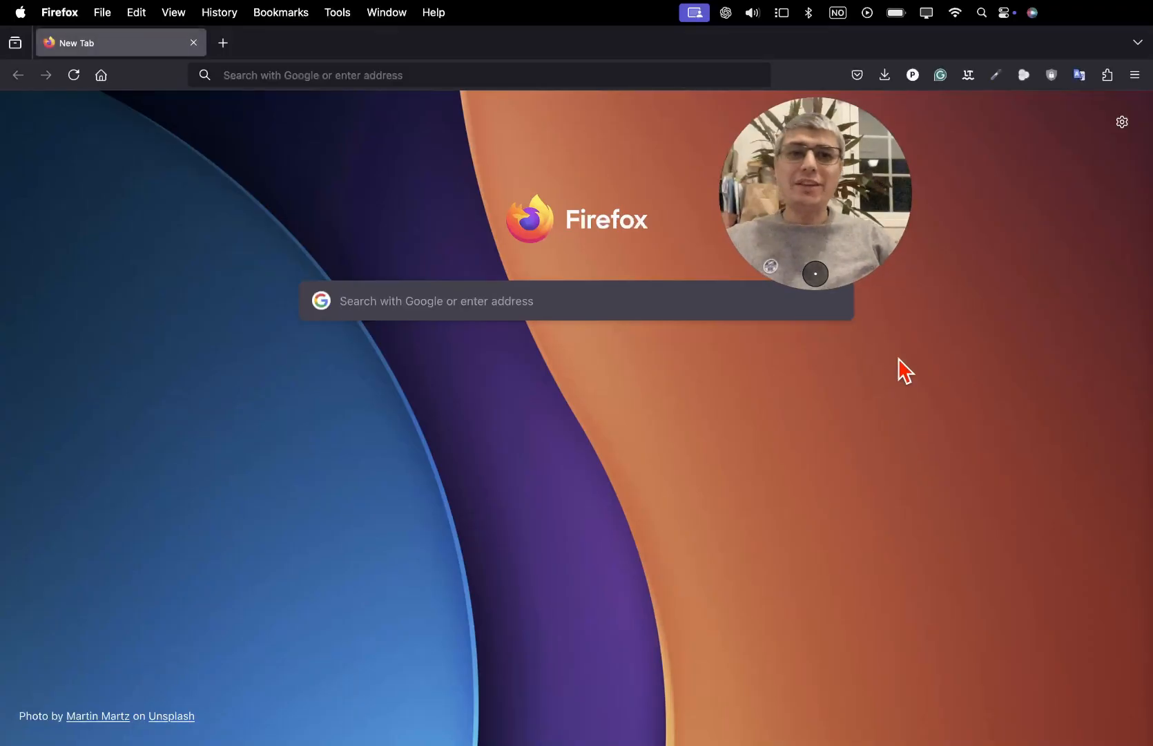
- Search 'bl' in the new tab's search field and choose blender.org
left_click(573, 301)
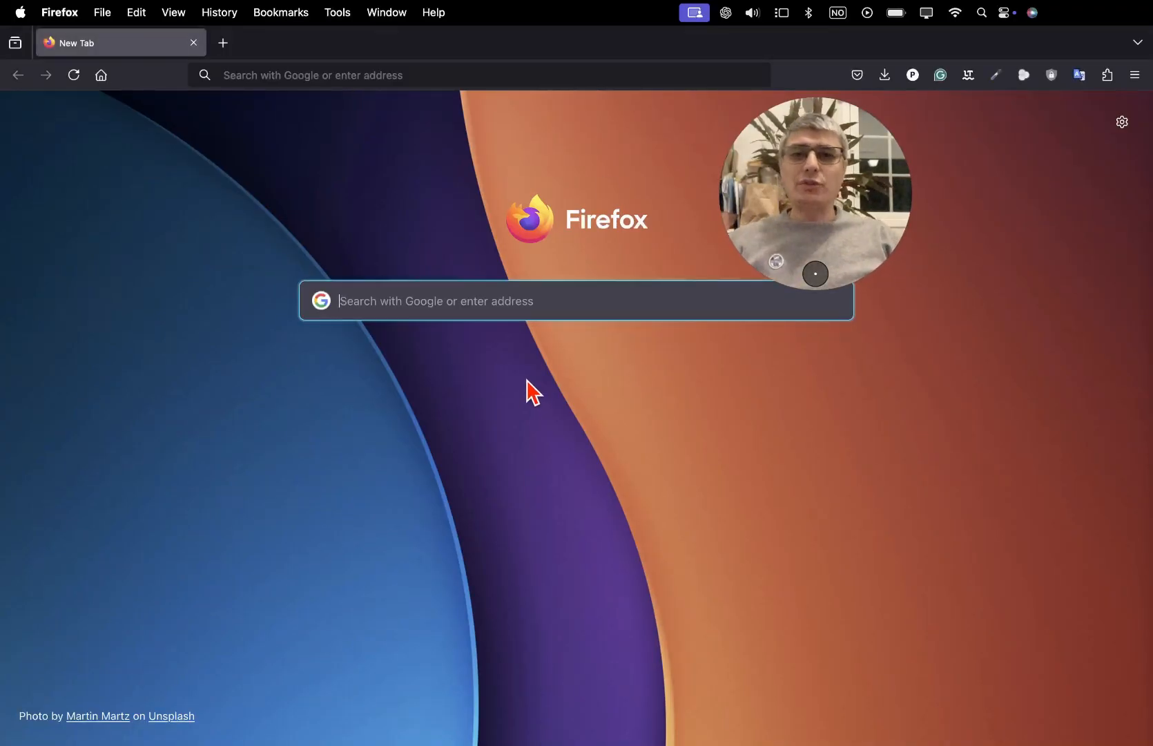
type("blender.org")
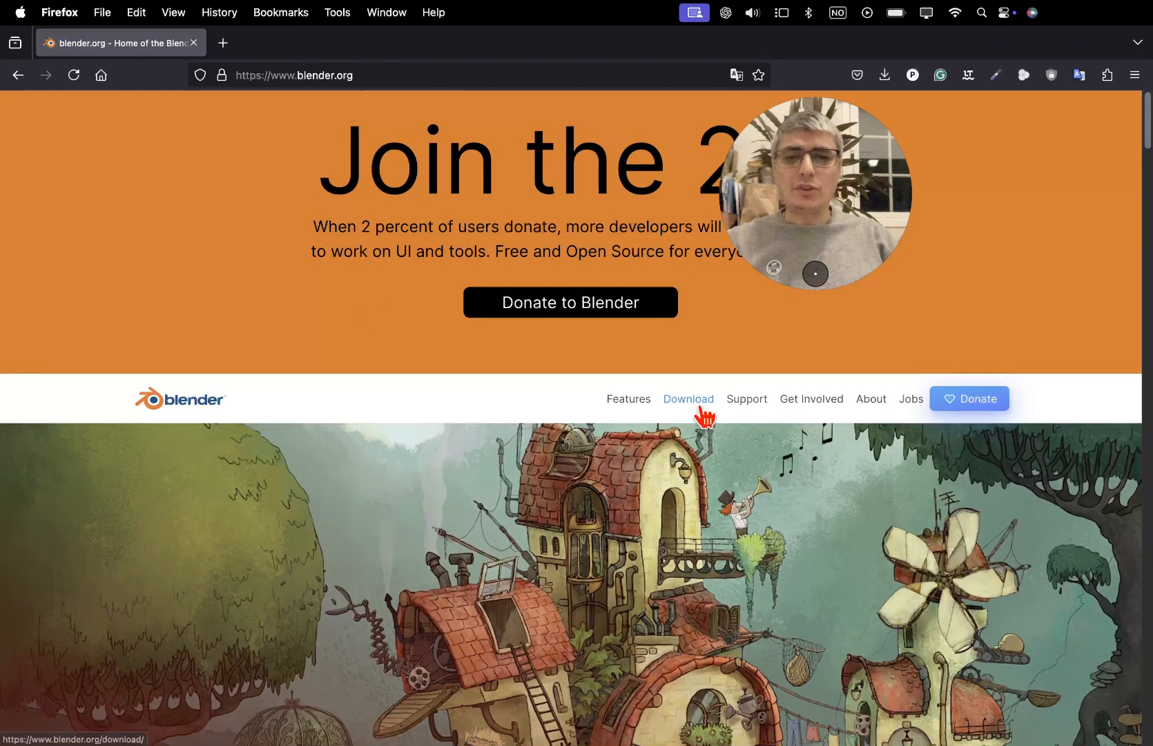
- Scroll the download page to the Blender 4.3.1 macOS Apple Silicon button
scroll("down", 3)
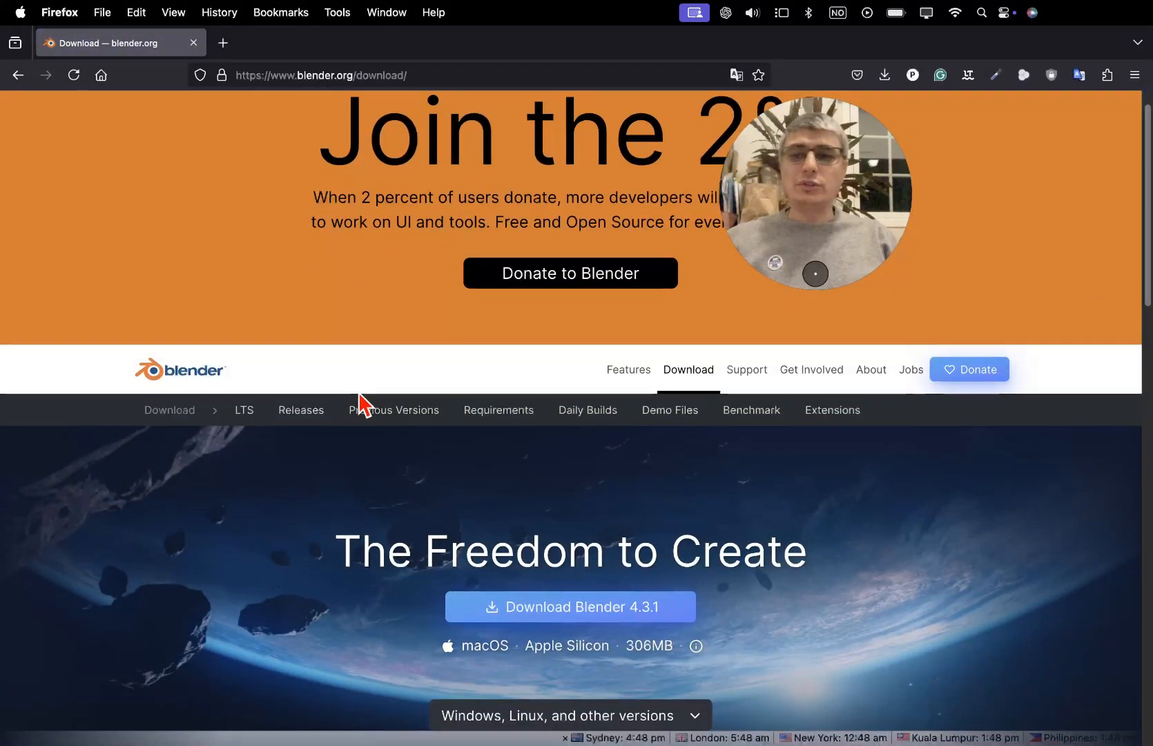
scroll("down", 3)
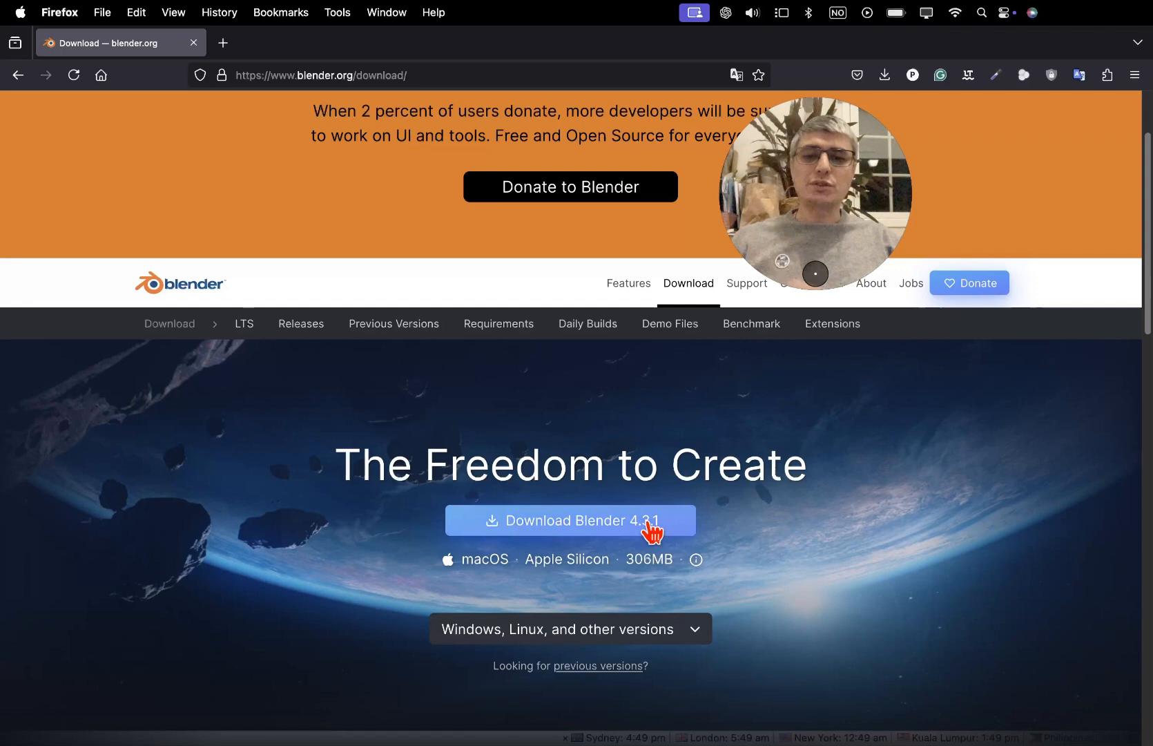
- Download Blender 4.3.1 for macOS and wait for the installer to finish
left_click(570, 521)
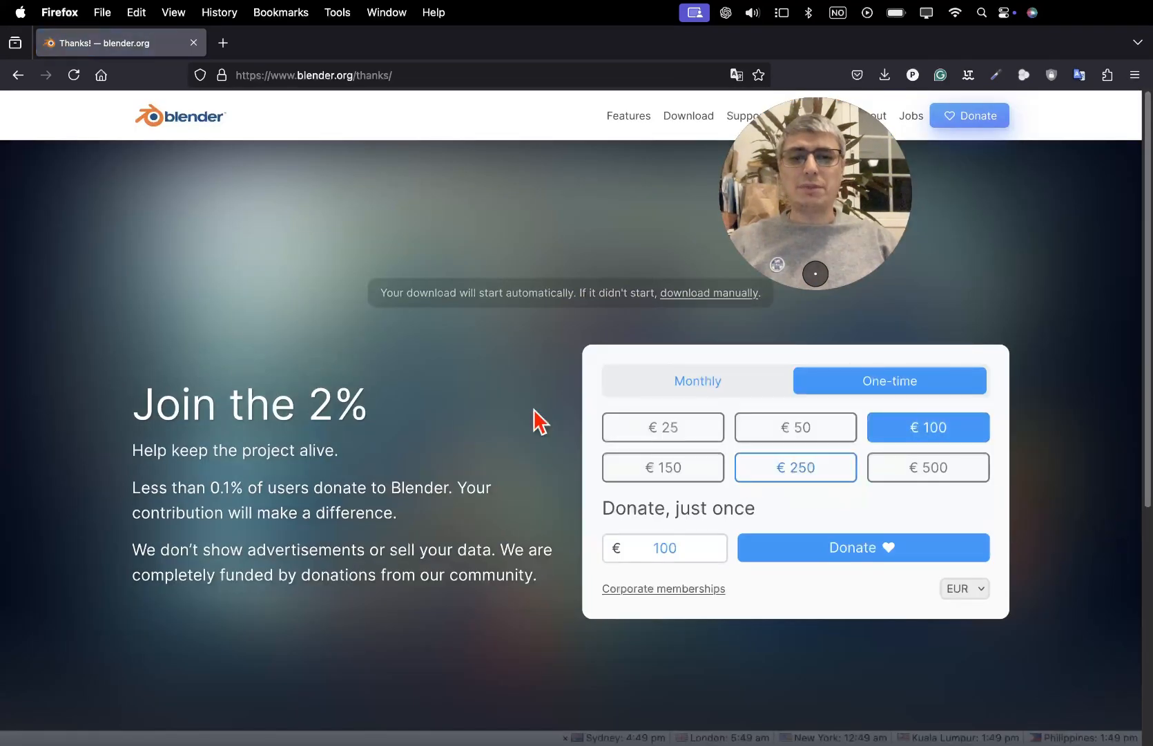
left_click(885, 74)
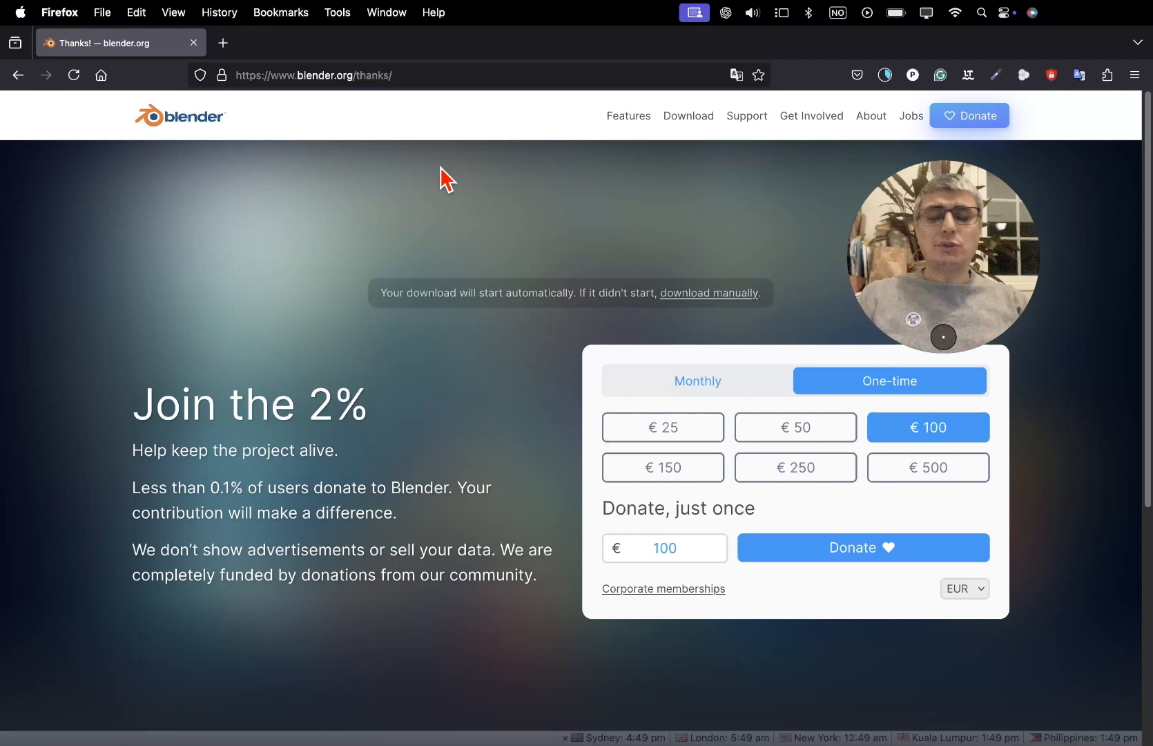
mouse_move(400, 222)
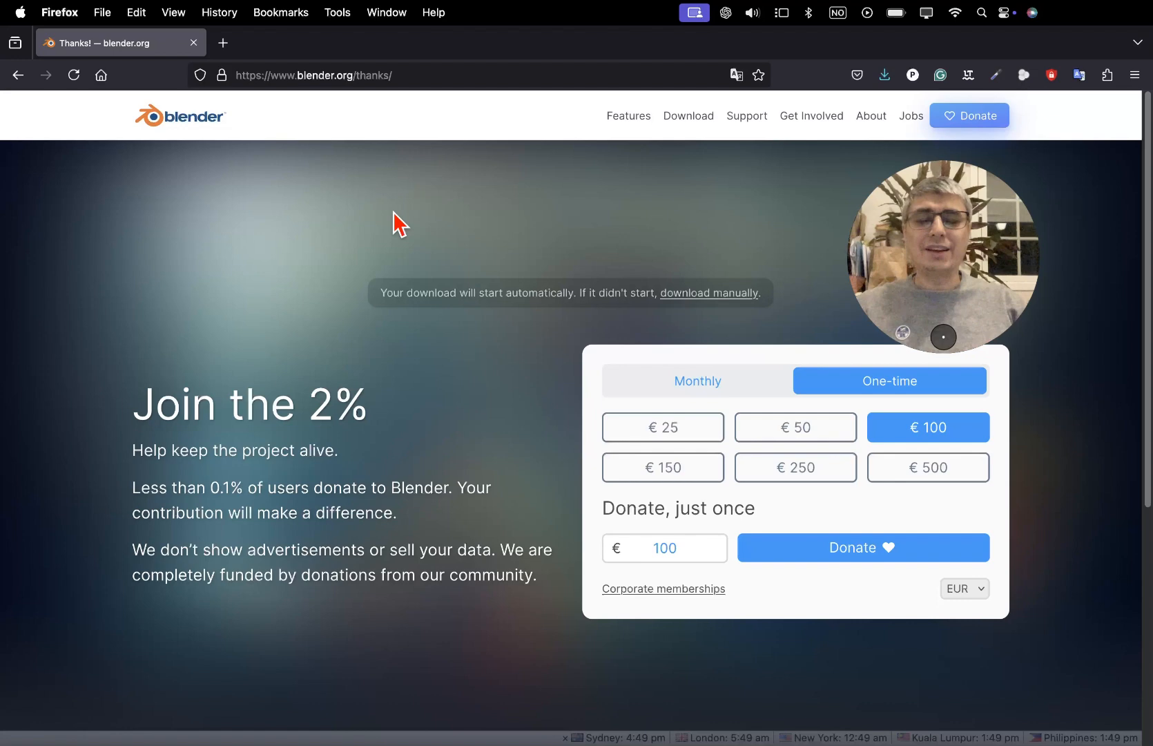
left_click(885, 75)
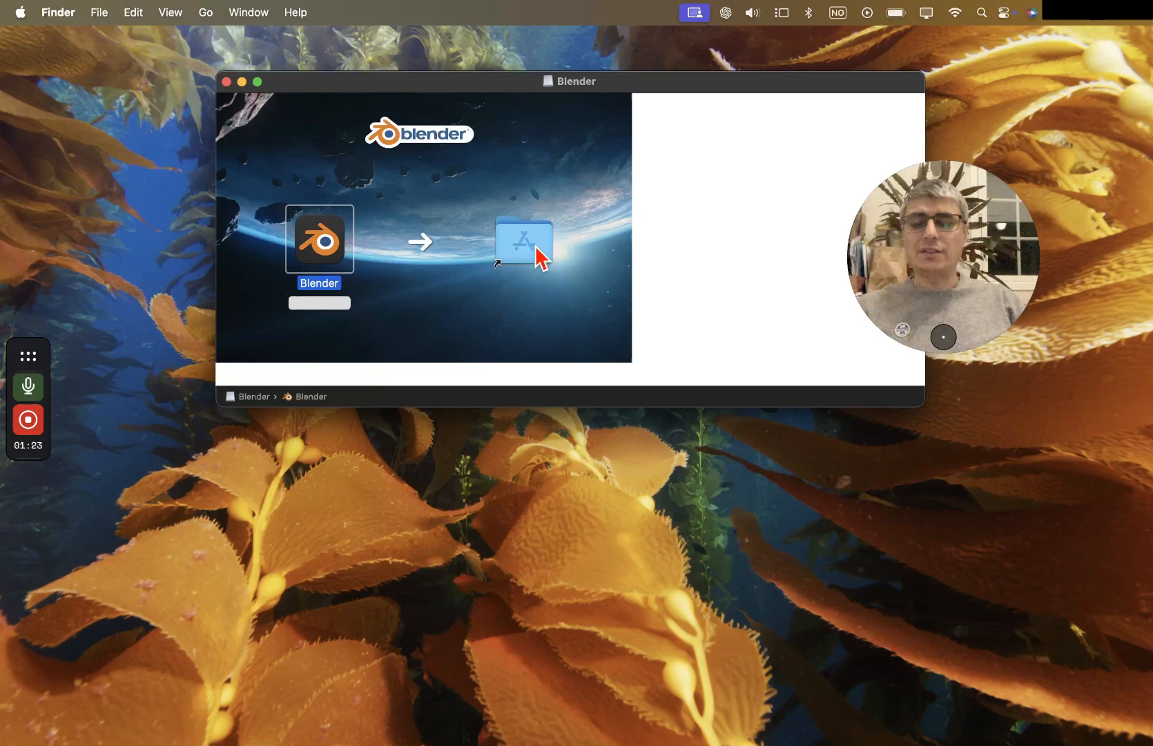
mouse_move(449, 298)
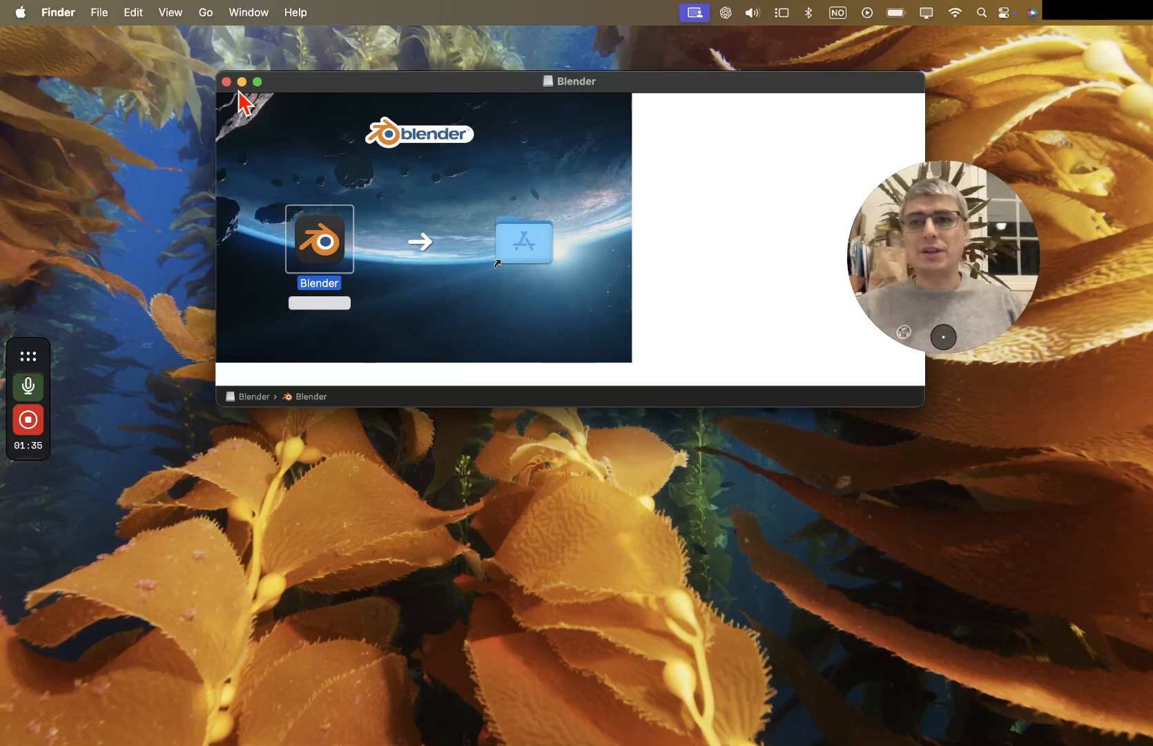
- Launch Blender via Spotlight ('bln') and confirm opening the downloaded app
type("bln")
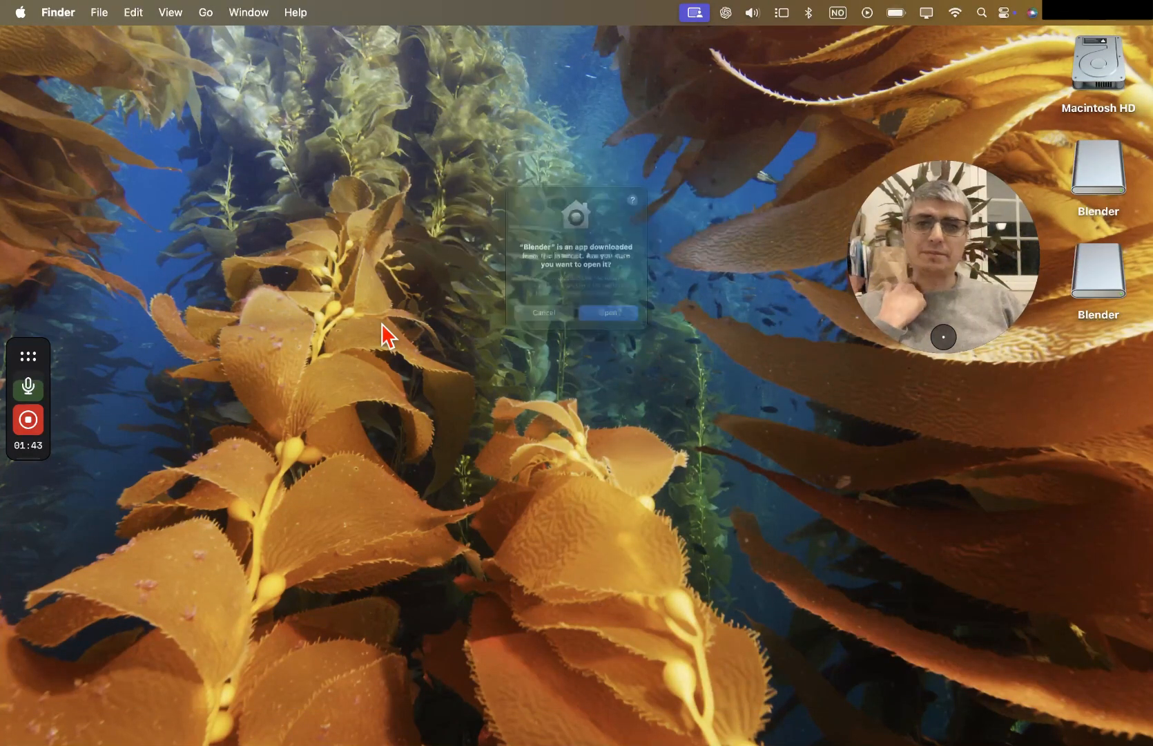
left_click(608, 312)
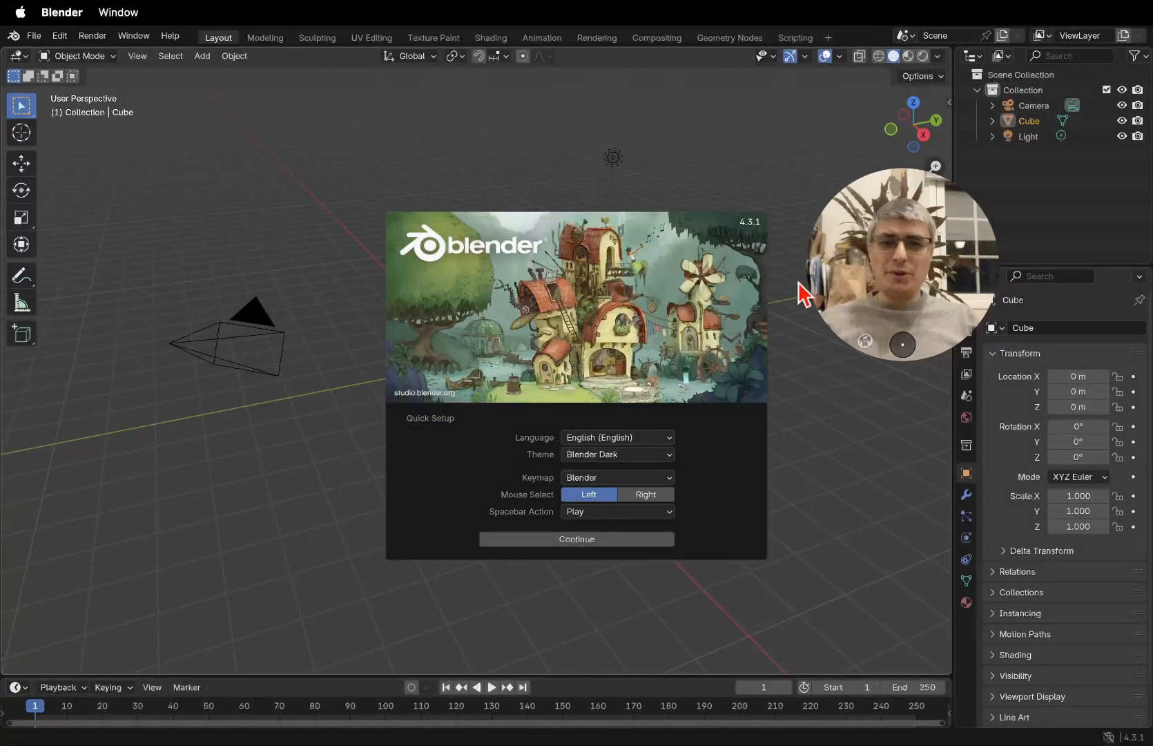
mouse_move(768, 235)
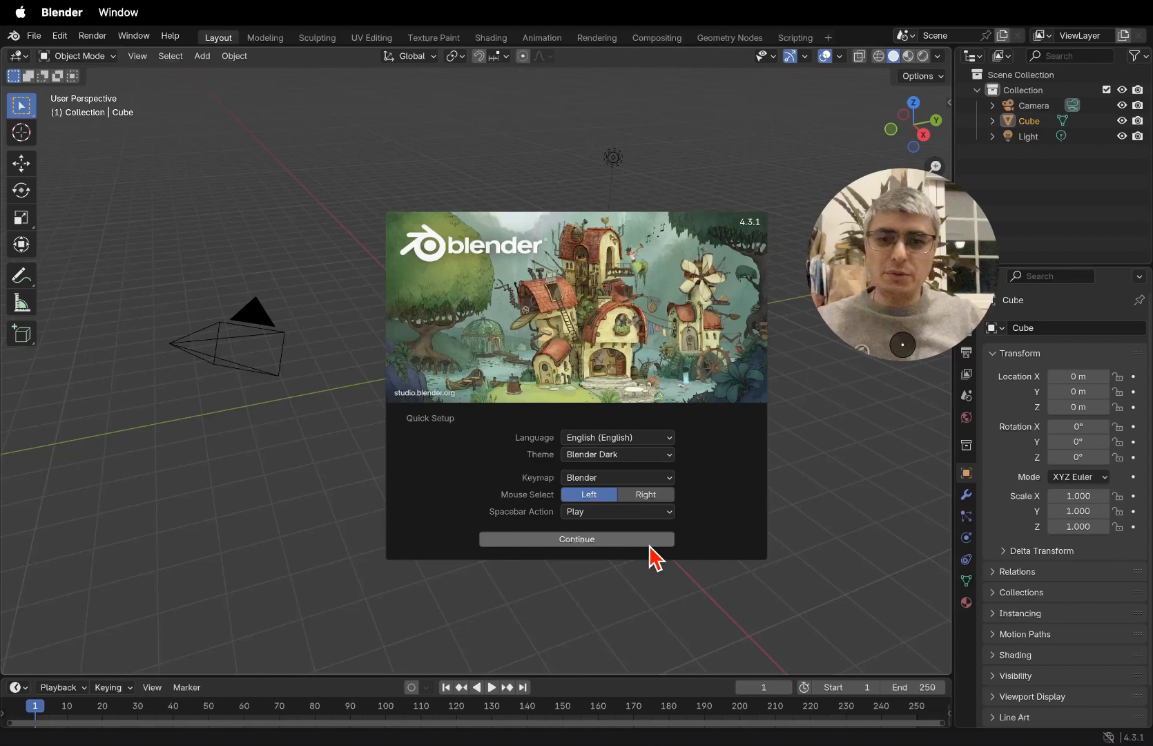
- Accept the default Quick Setup and dismiss the splash to reach the cube scene
left_click(576, 538)
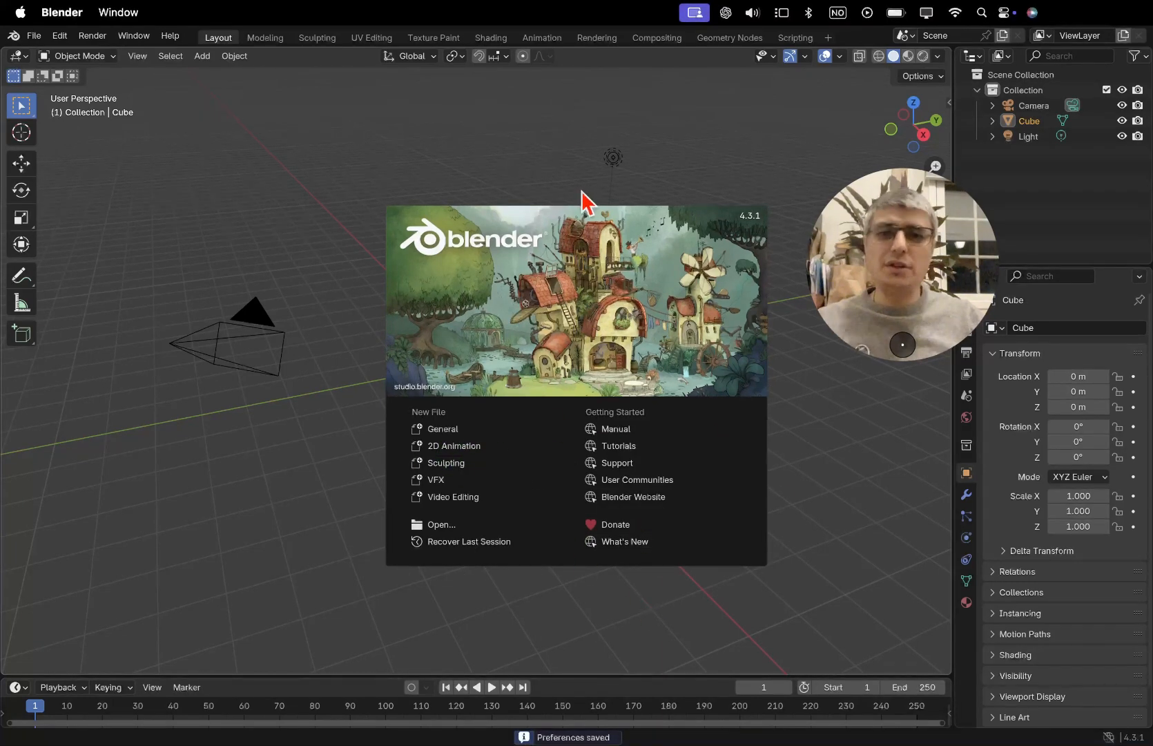
left_click(341, 220)
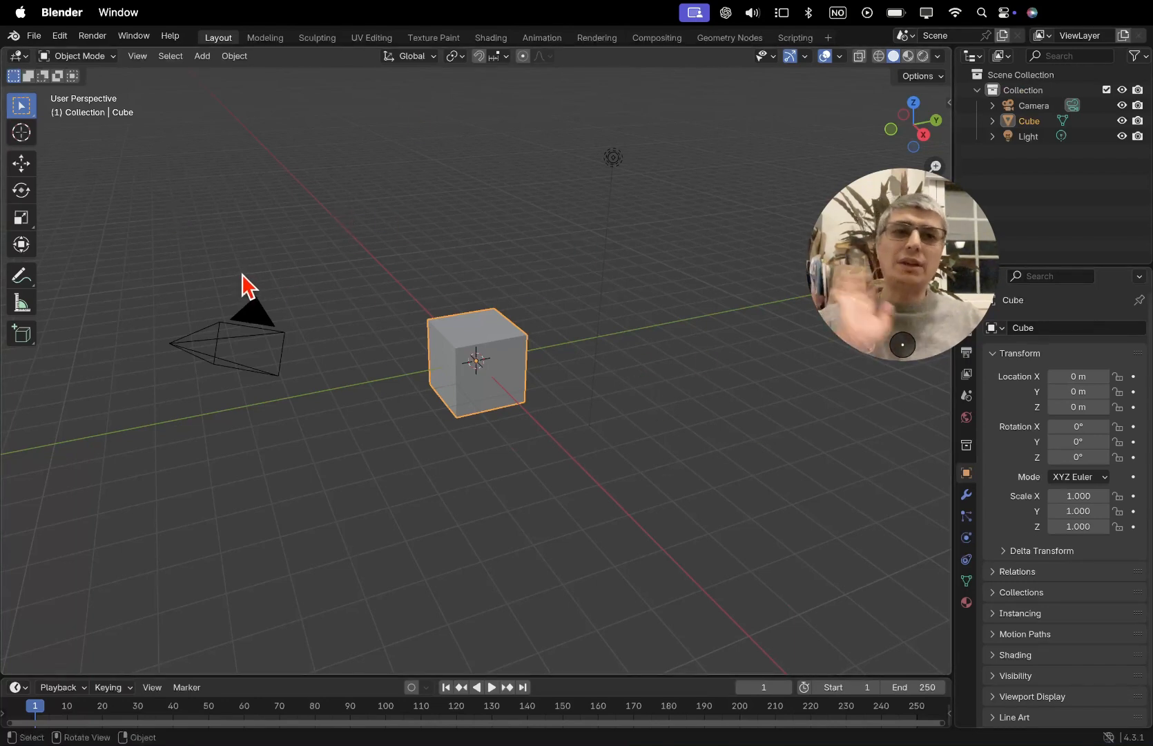
mouse_move(246, 283)
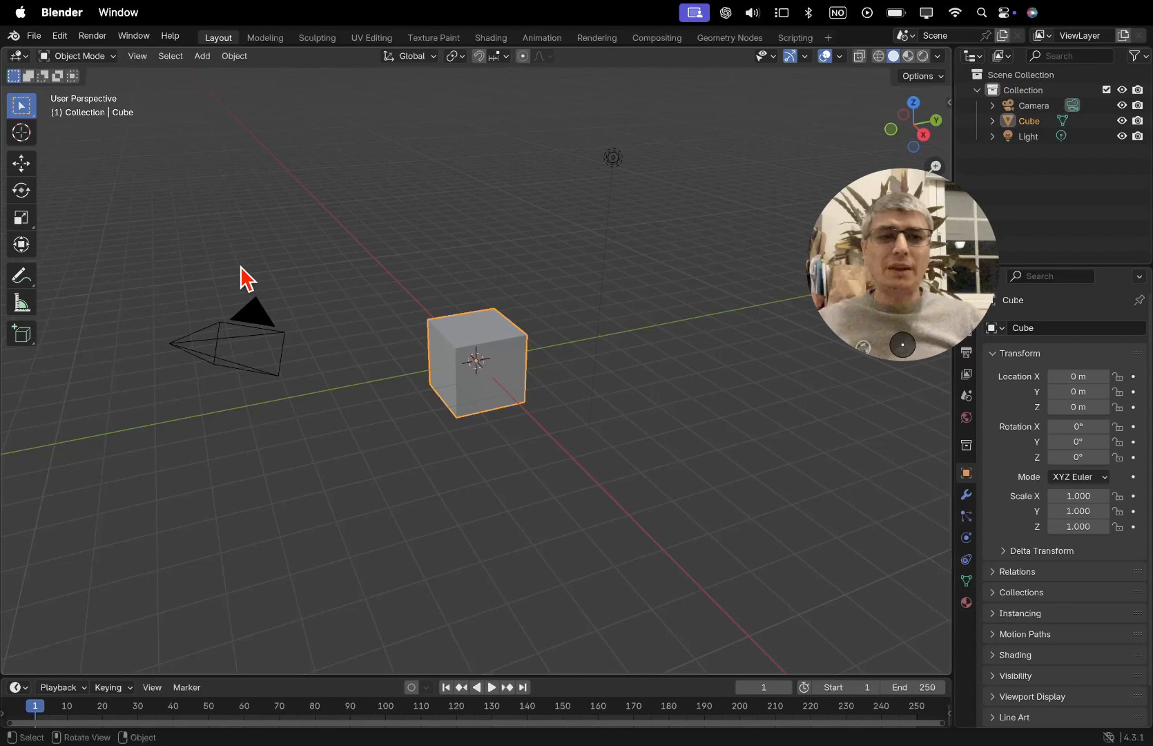
- Open Edit > Preferences and set the interface resolution scale to 1.30
left_click(59, 36)
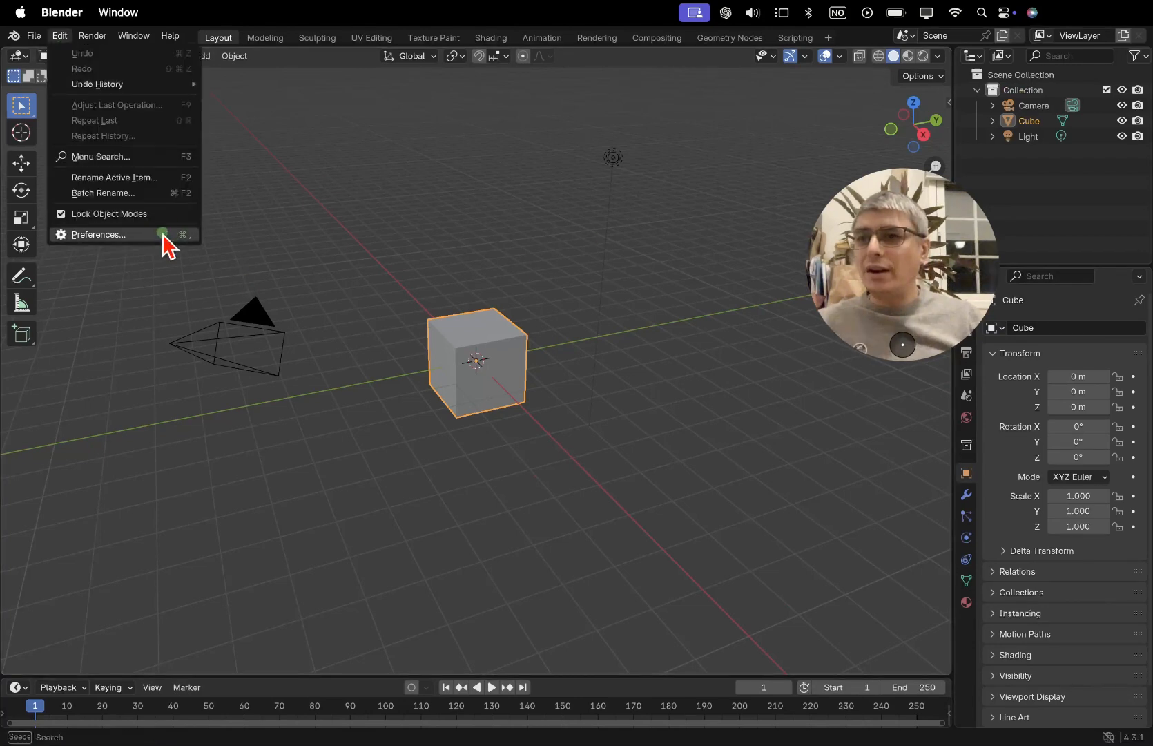
left_click(99, 235)
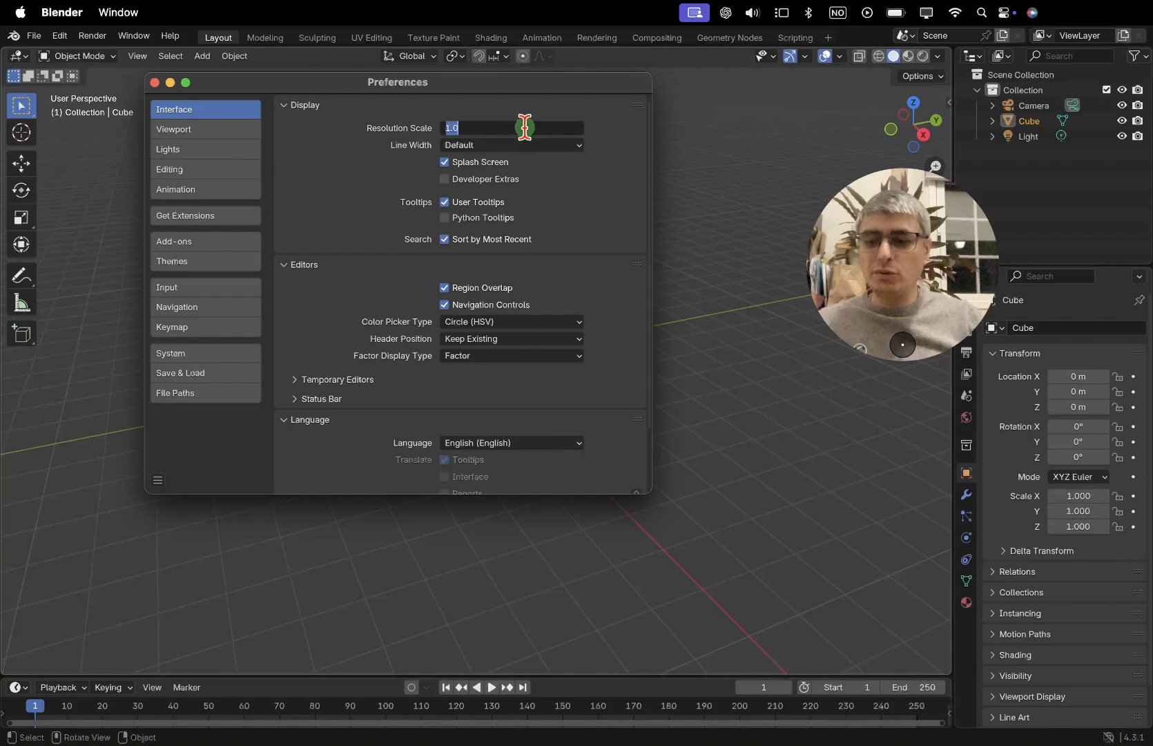
type("1.30")
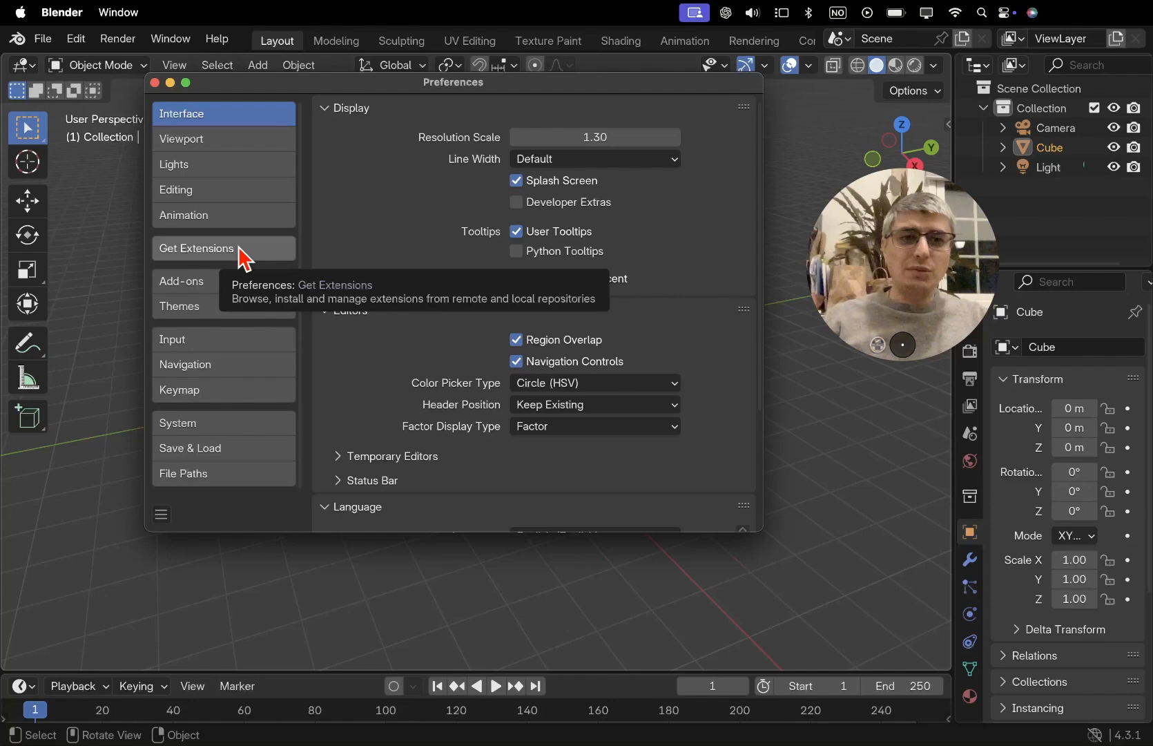
- Allow online access in Get Extensions, search 'bonsai' and install the Bonsai extension
left_click(196, 248)
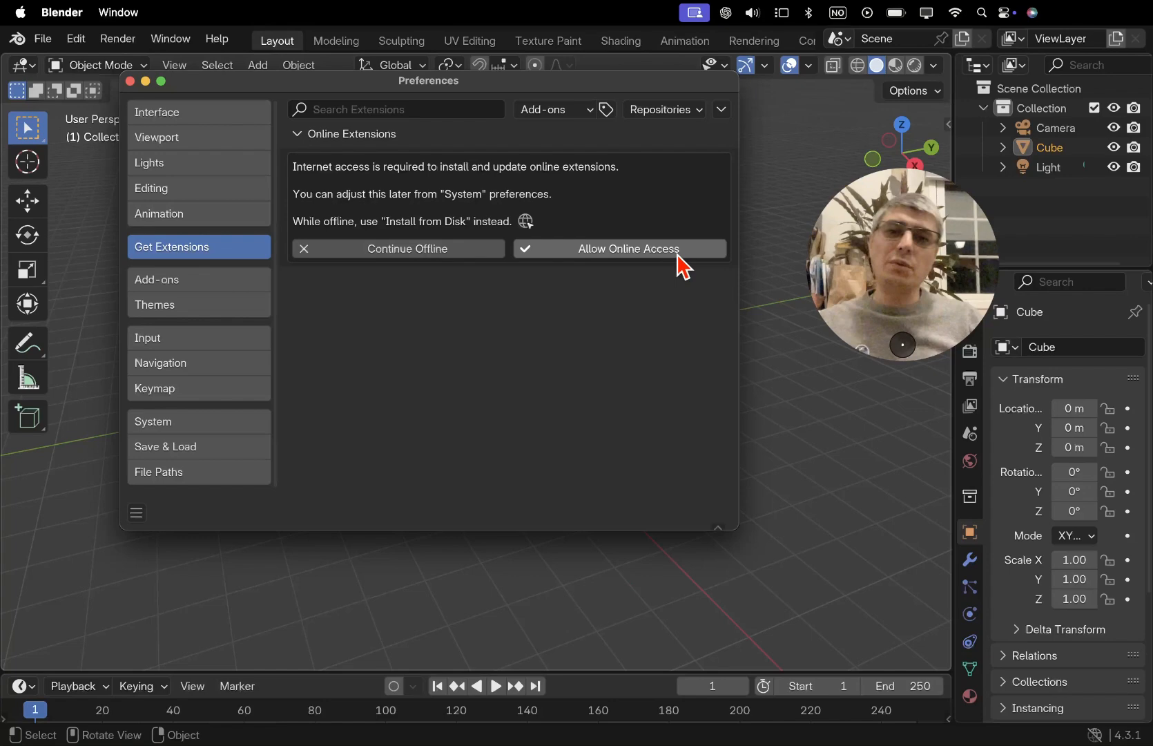
left_click(627, 249)
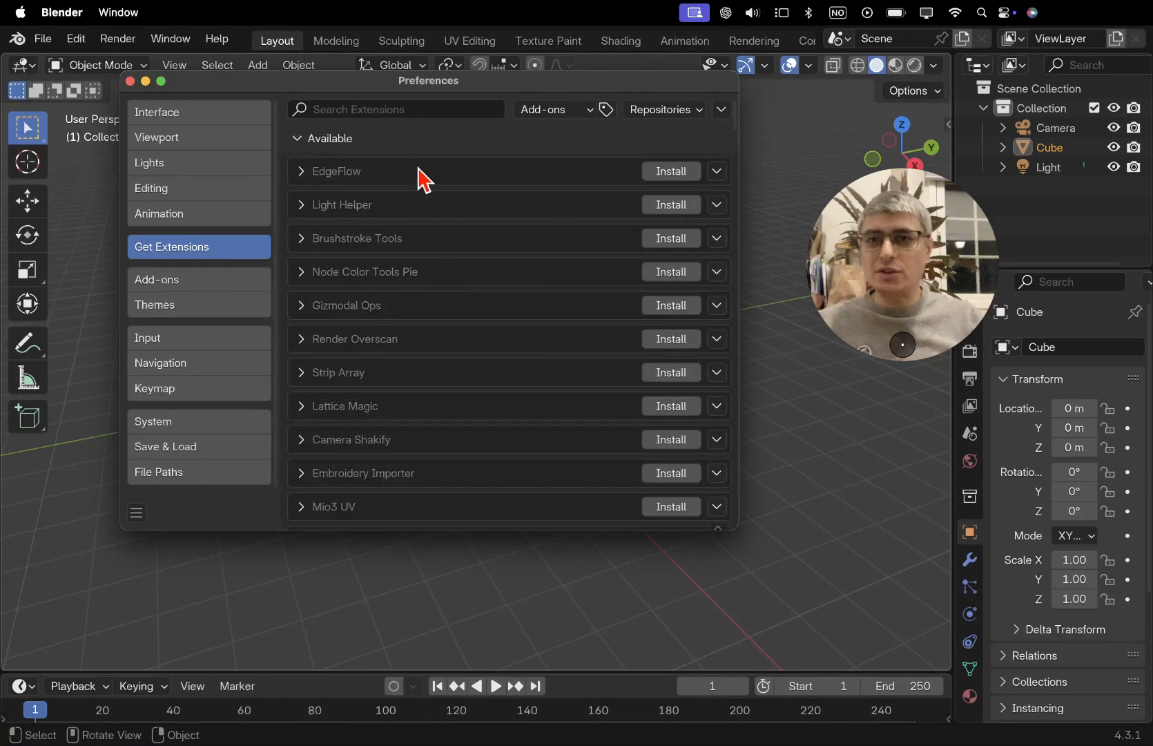
type("bonsai")
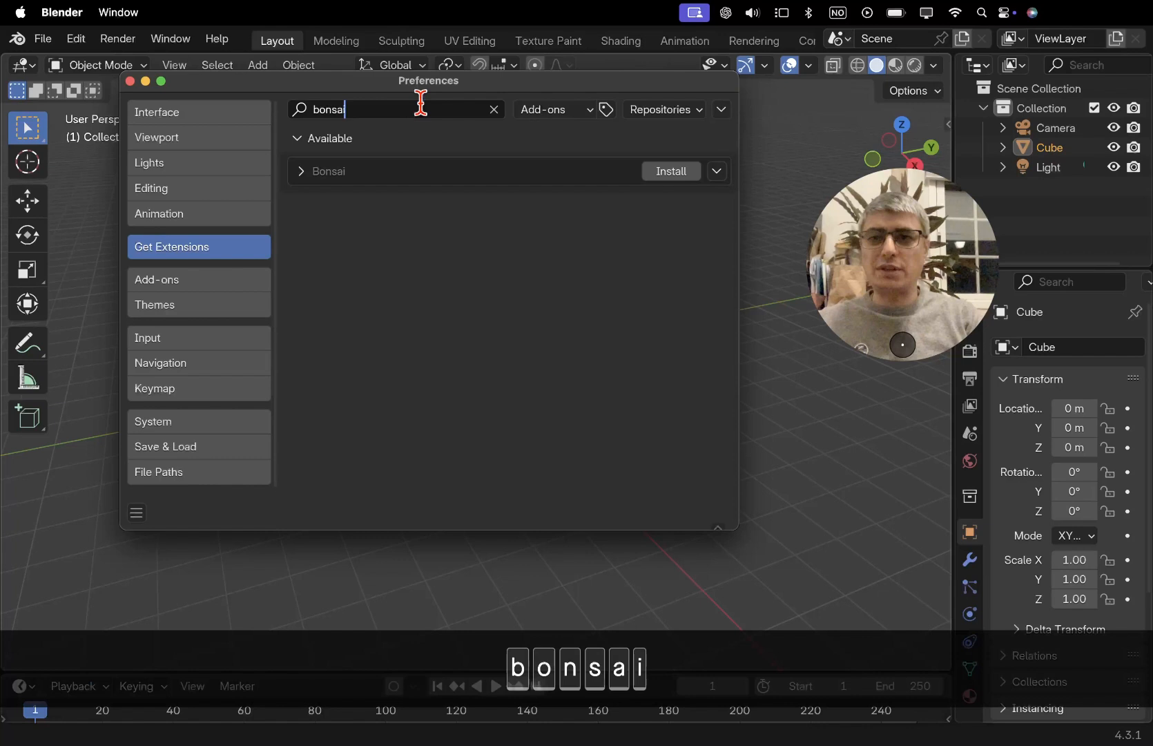
left_click(670, 171)
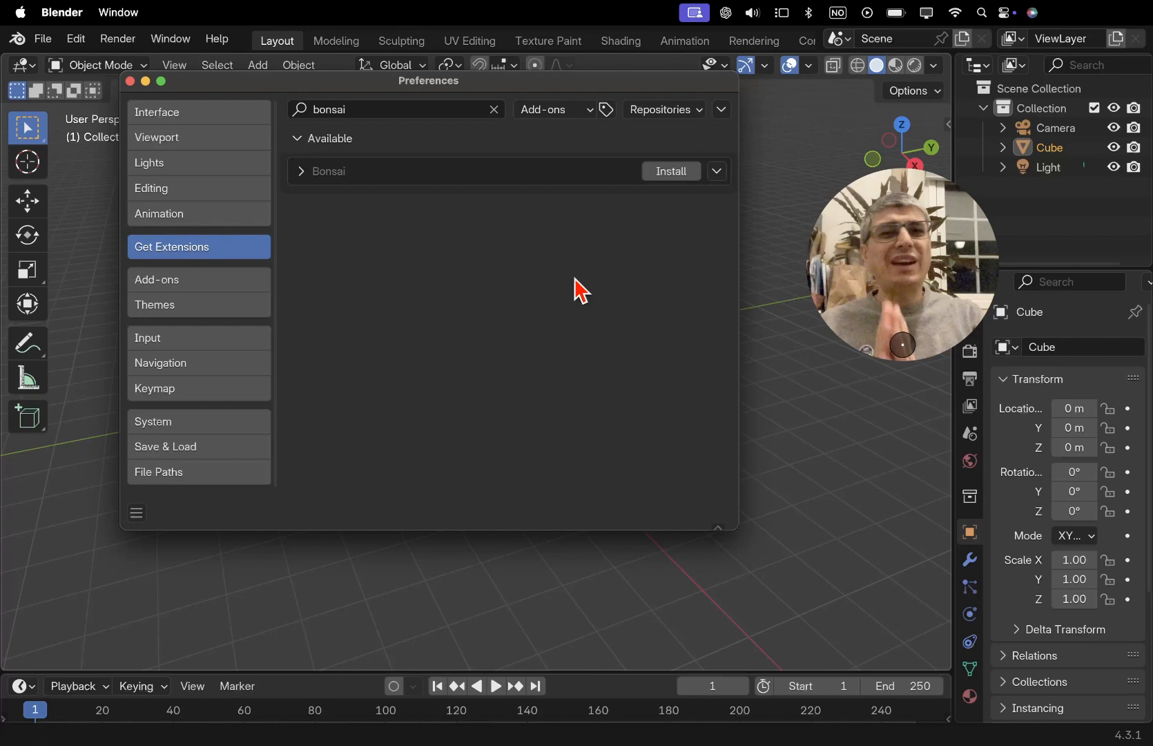
left_click(670, 171)
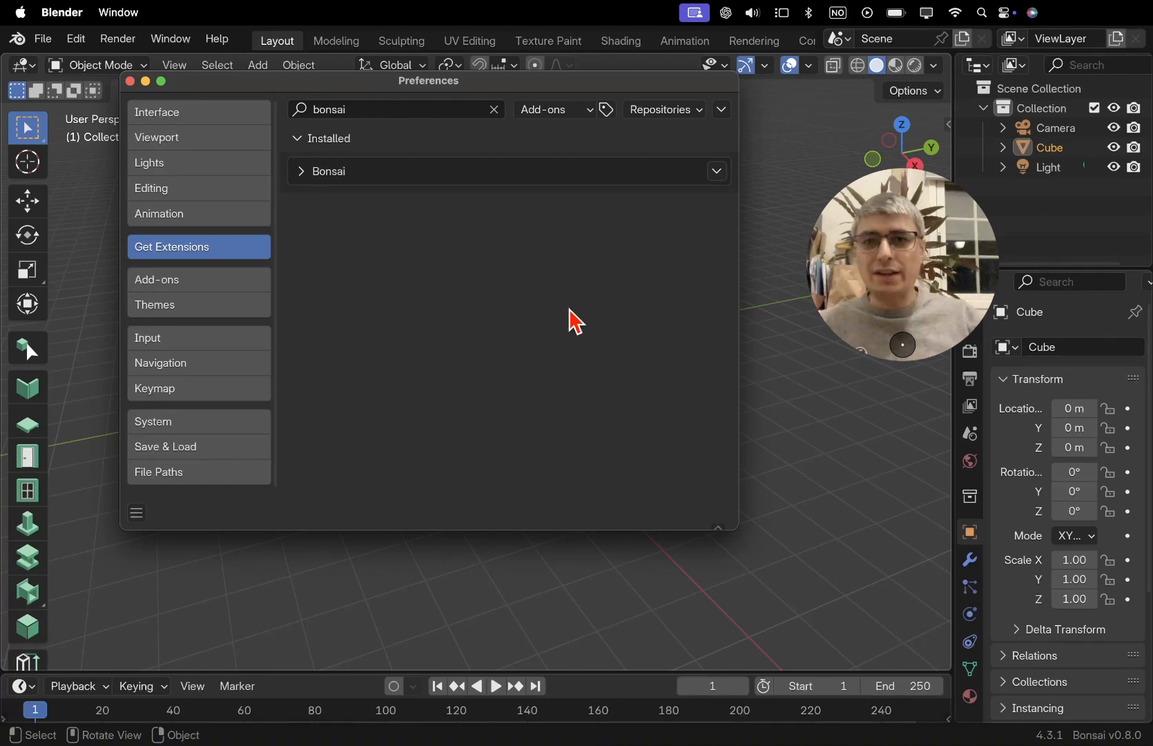
mouse_move(189, 94)
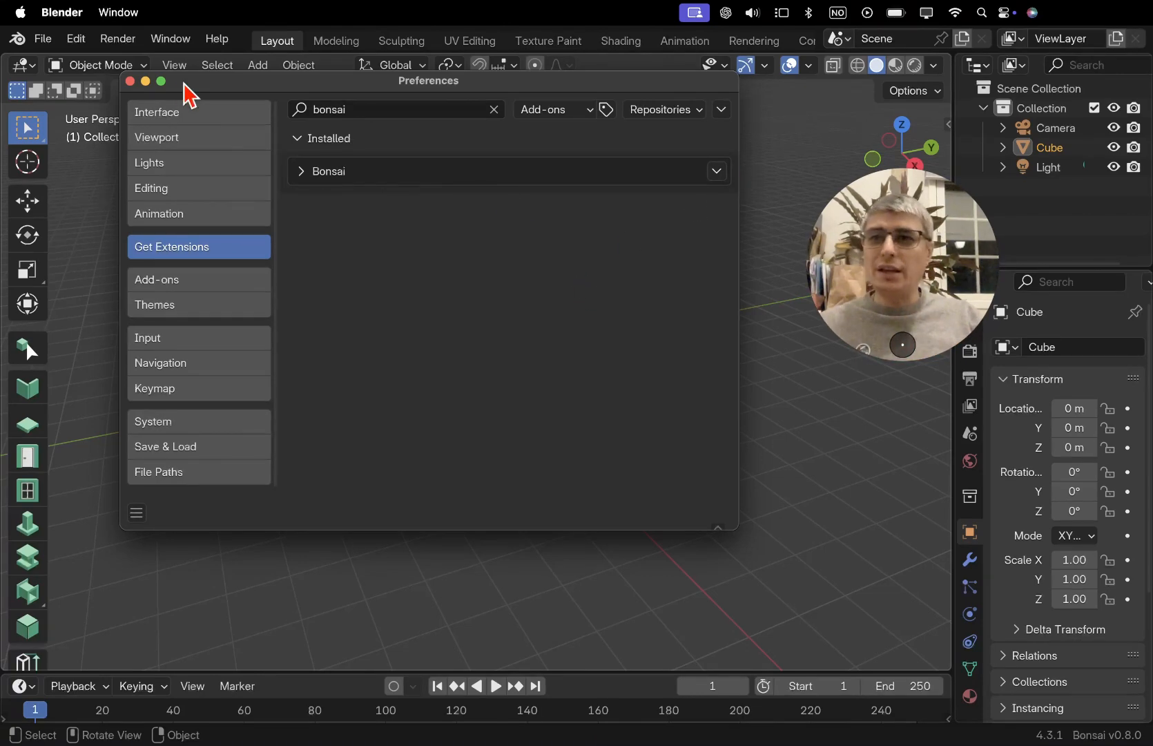
- Close Preferences and view Bonsai's New Project Wizard in the Scene properties
left_click(130, 81)
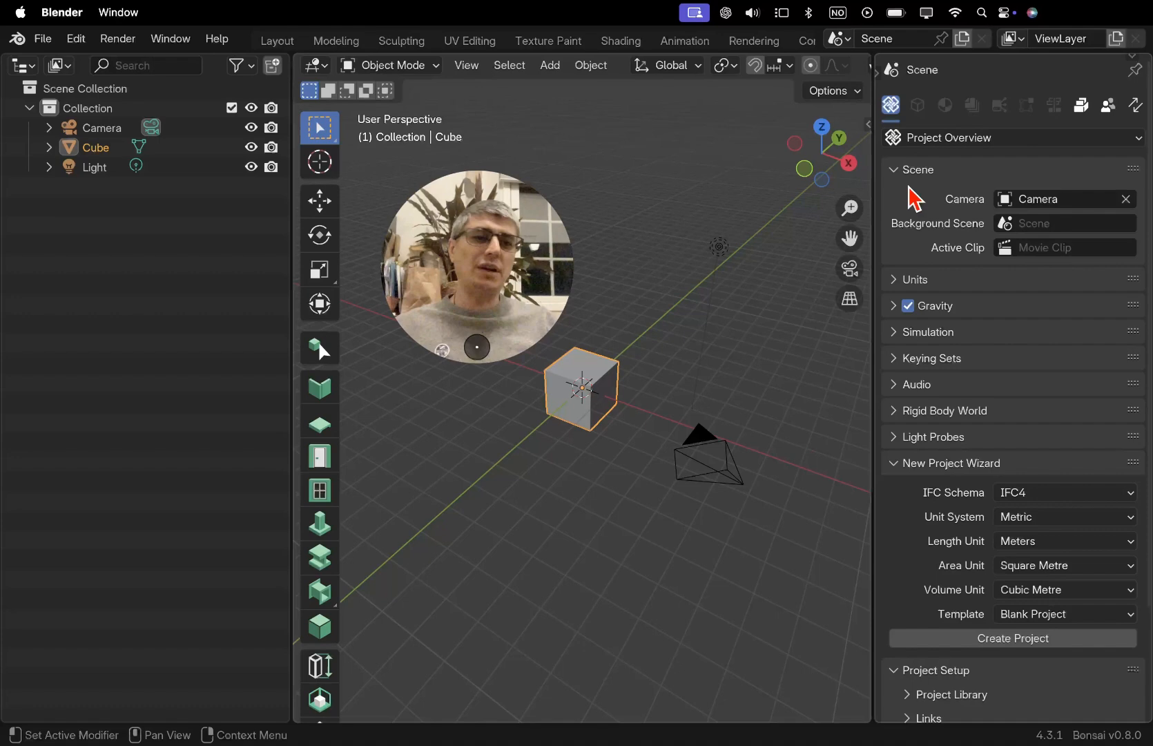
mouse_move(489, 434)
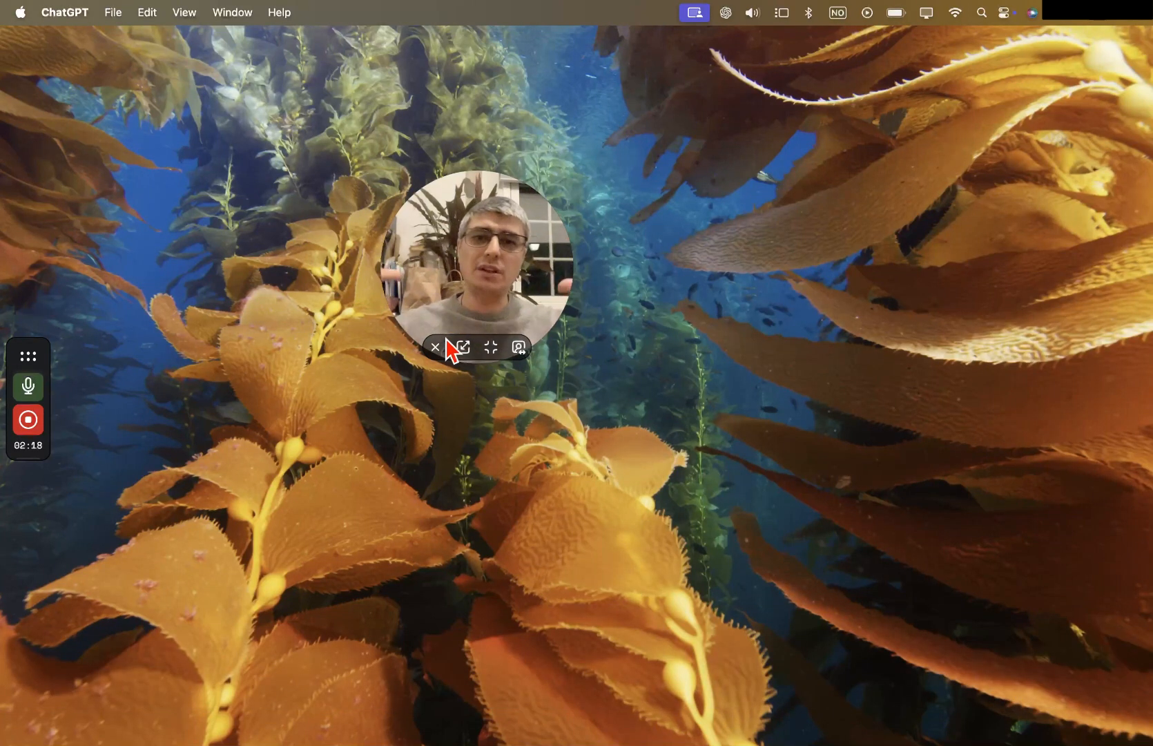
left_click(435, 347)
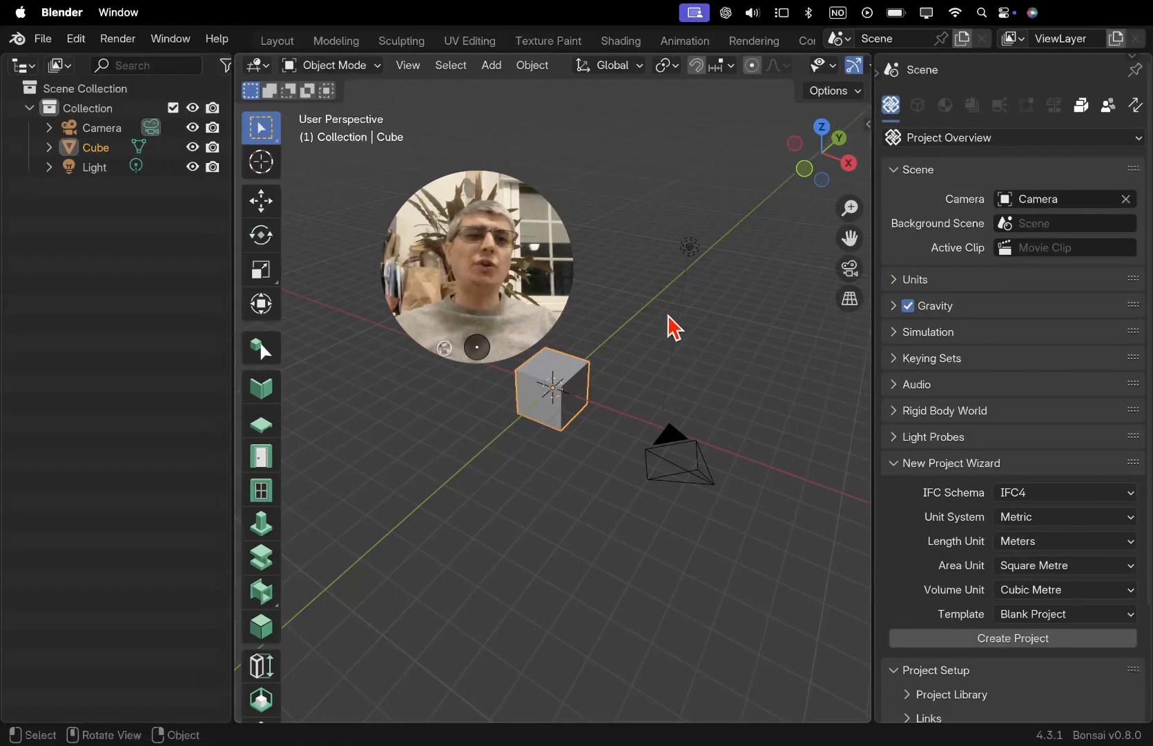
mouse_move(663, 208)
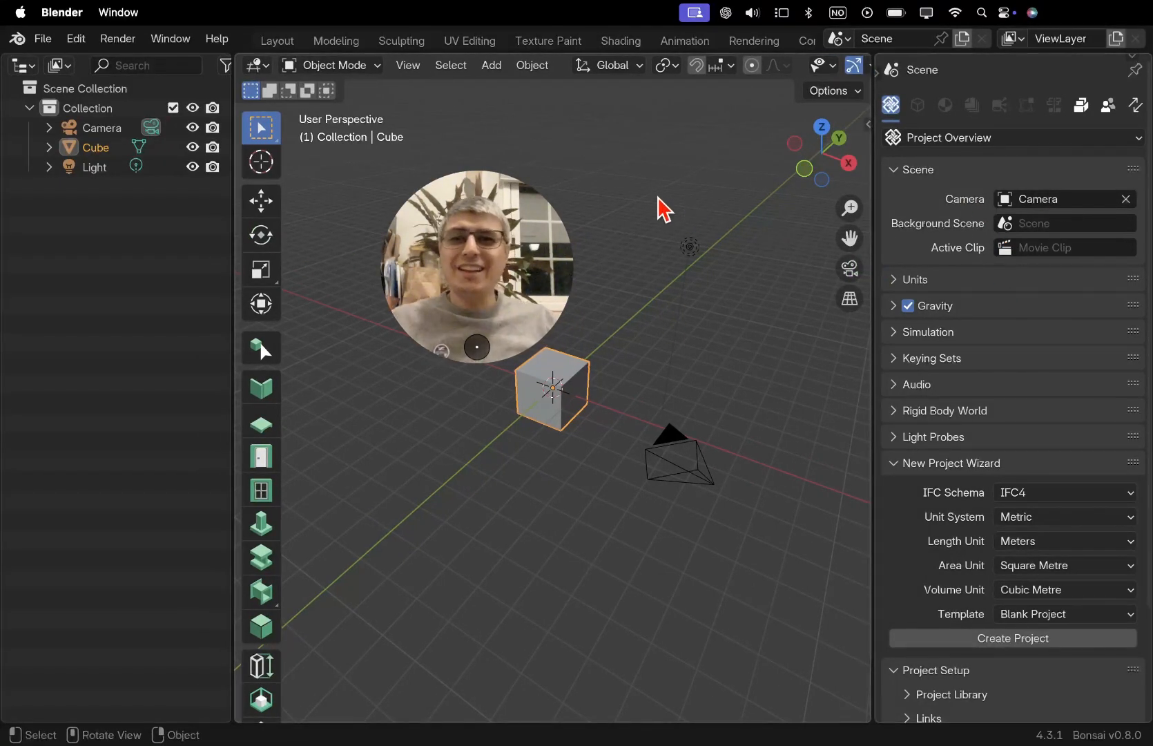
mouse_move(1022, 431)
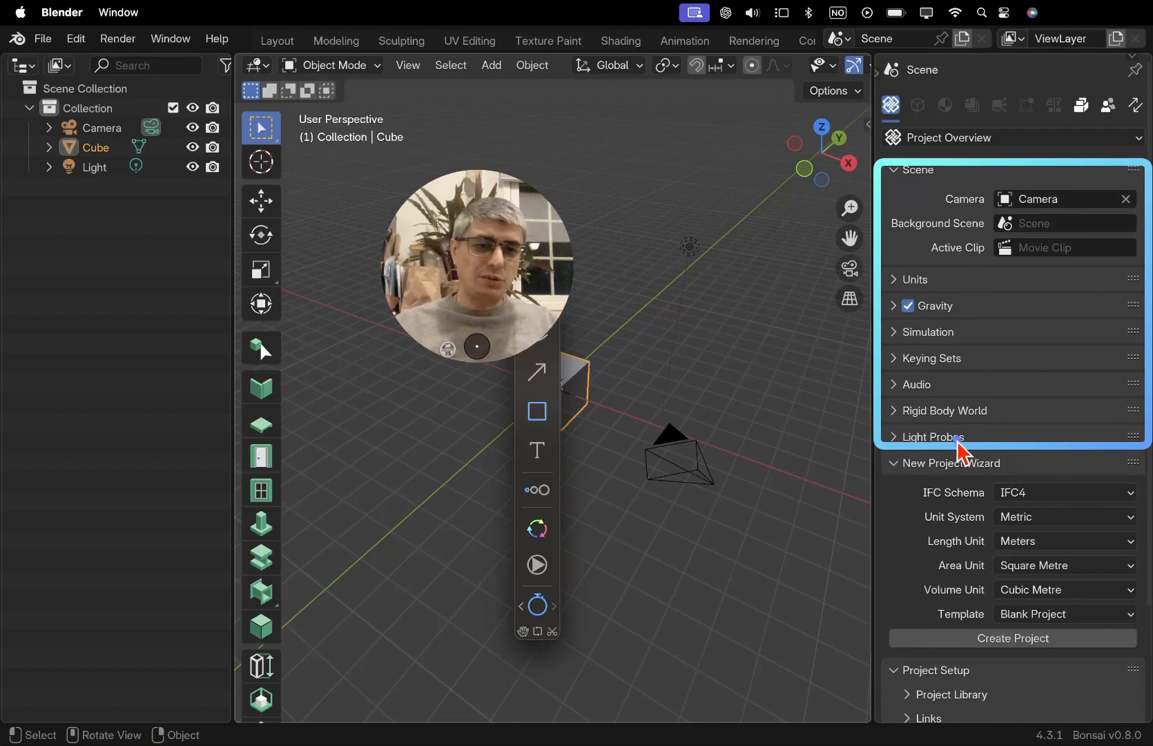
mouse_move(827, 299)
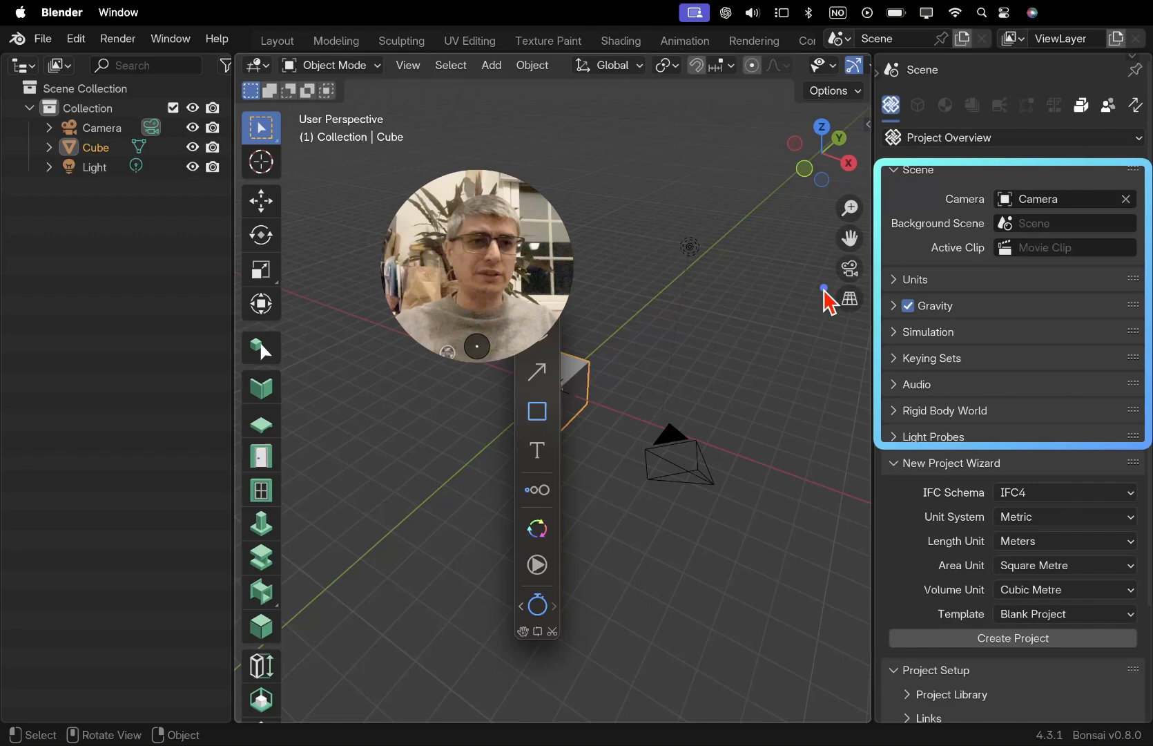
left_click(552, 389)
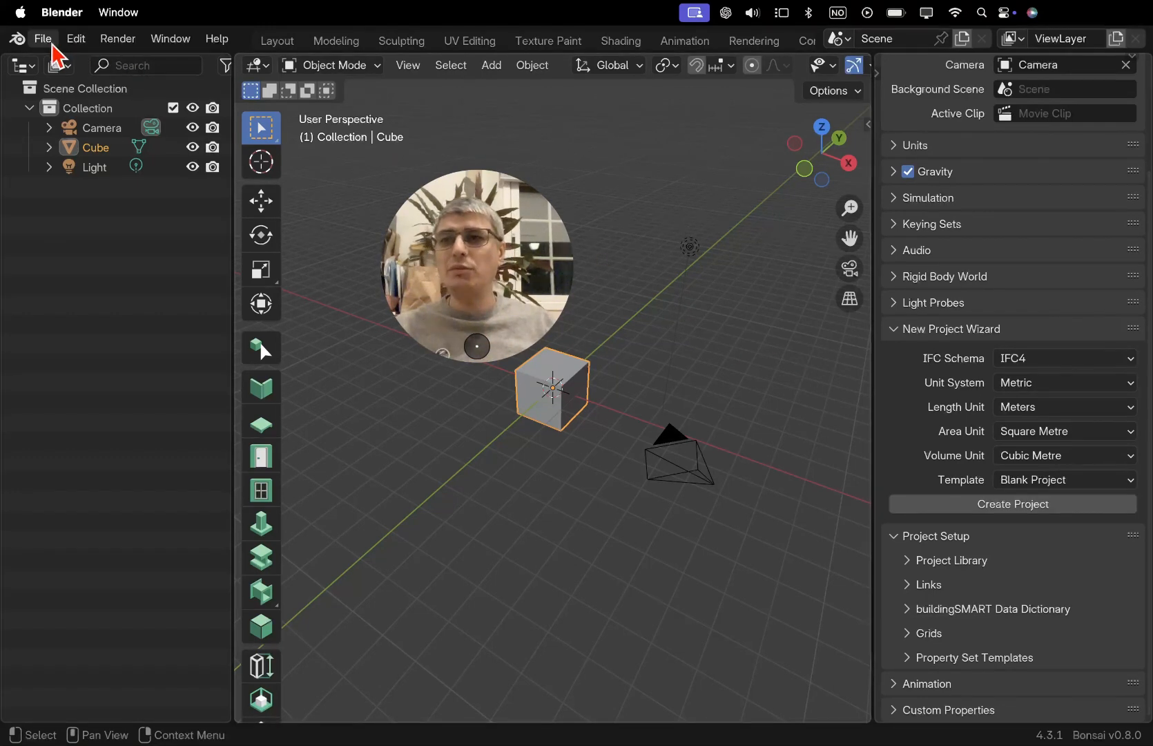
left_click(41, 38)
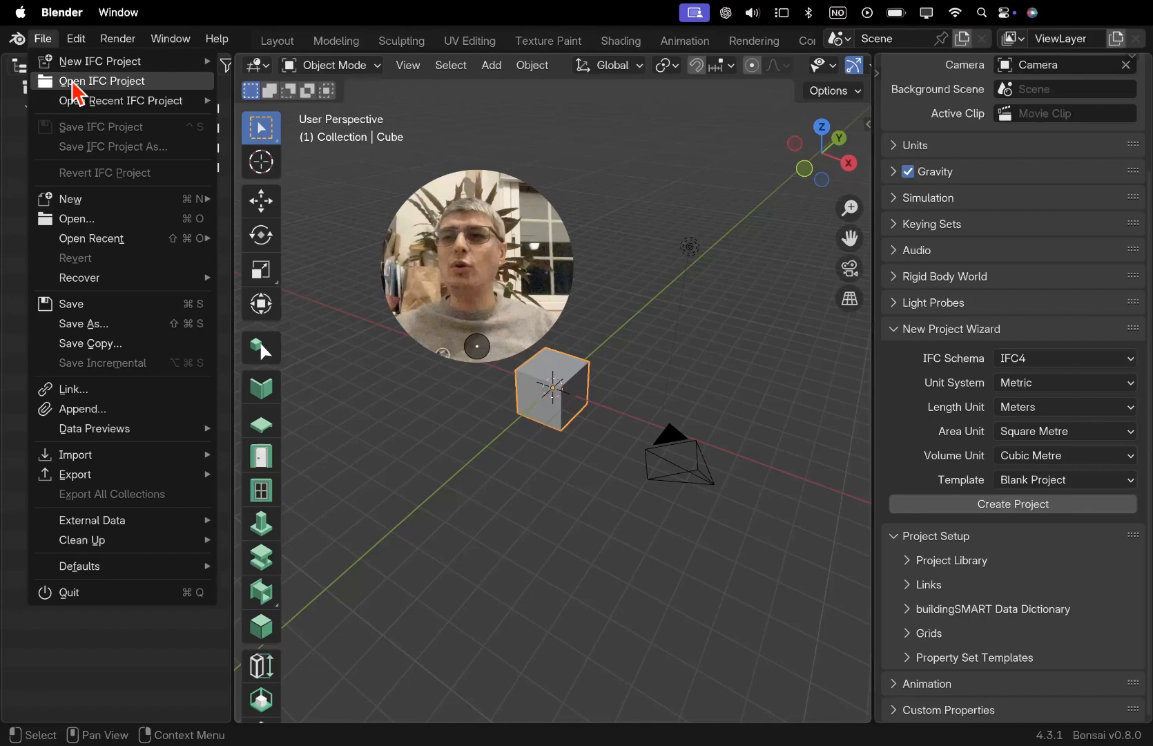
left_click(101, 81)
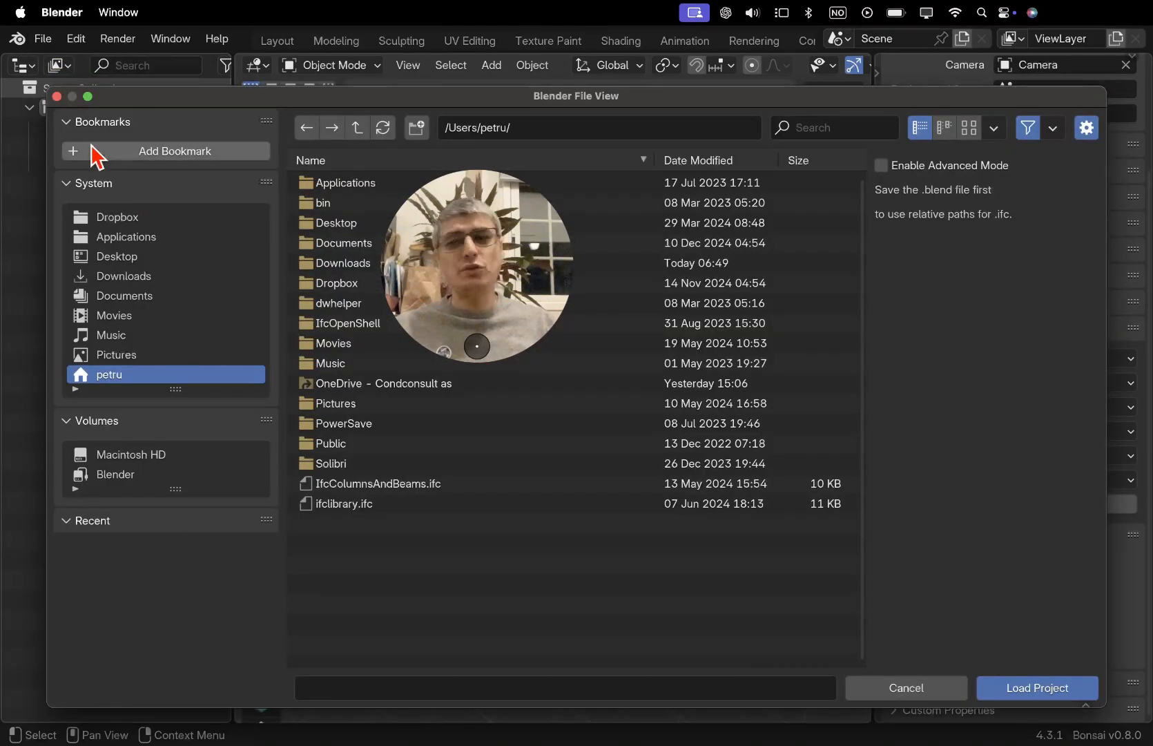
left_click(906, 703)
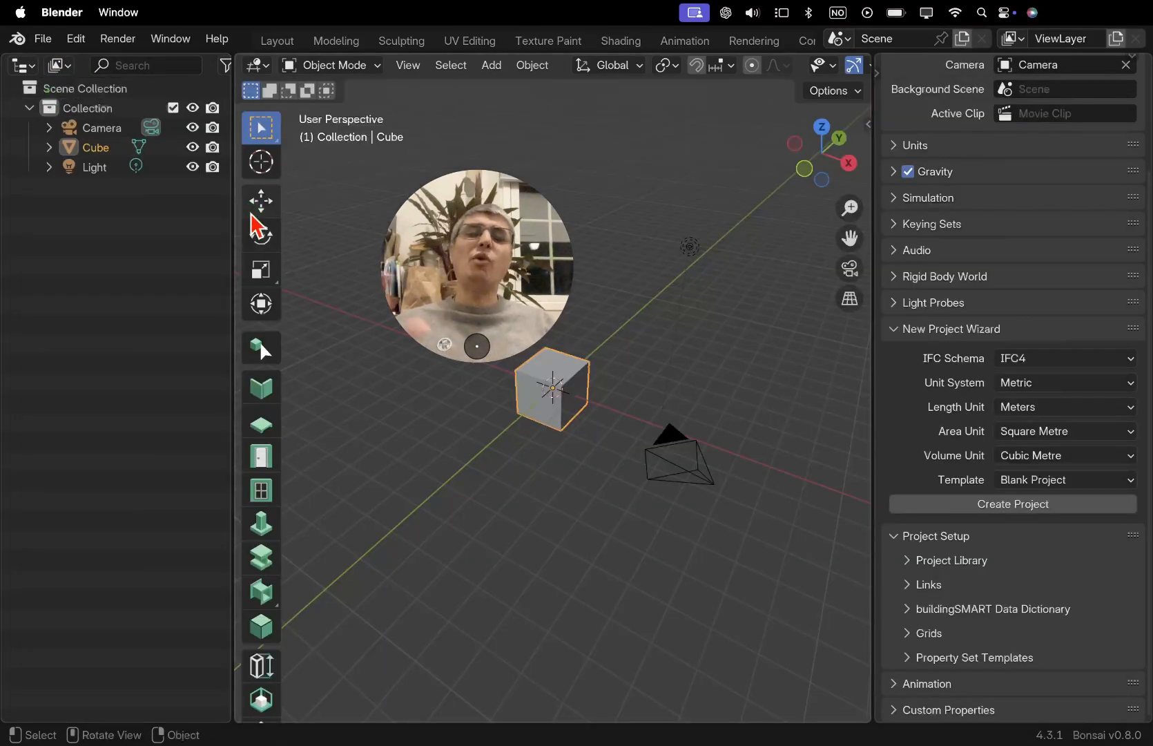
mouse_move(261, 200)
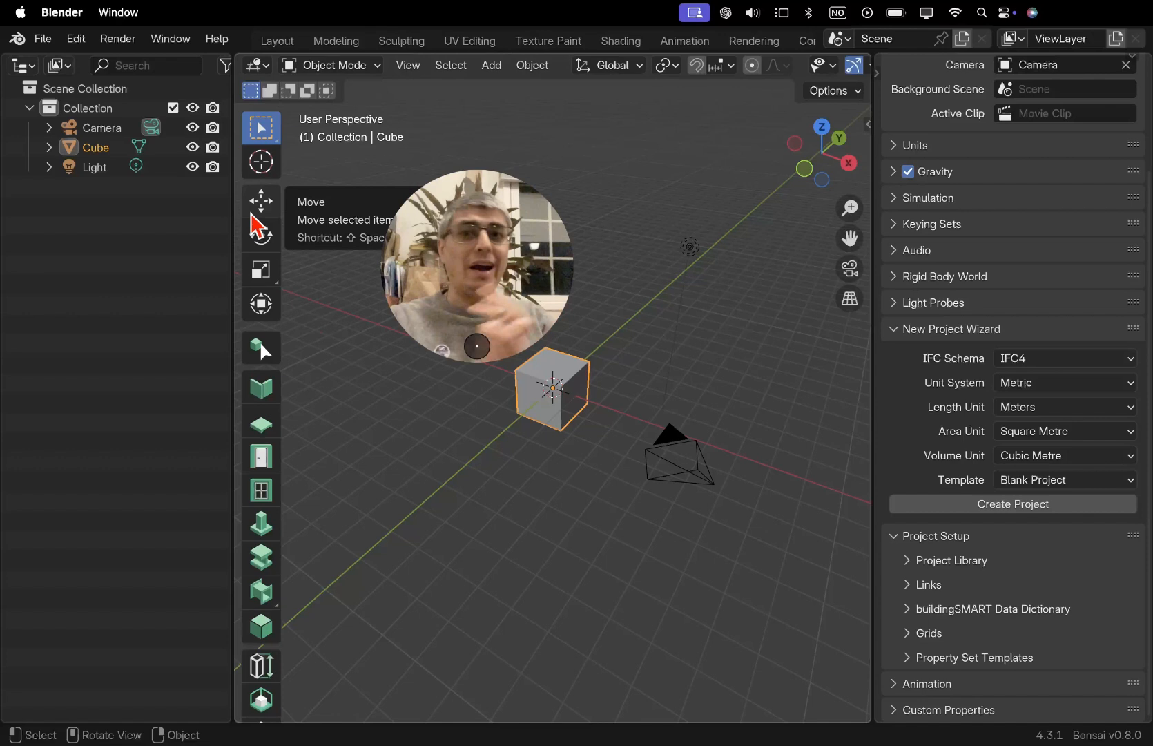